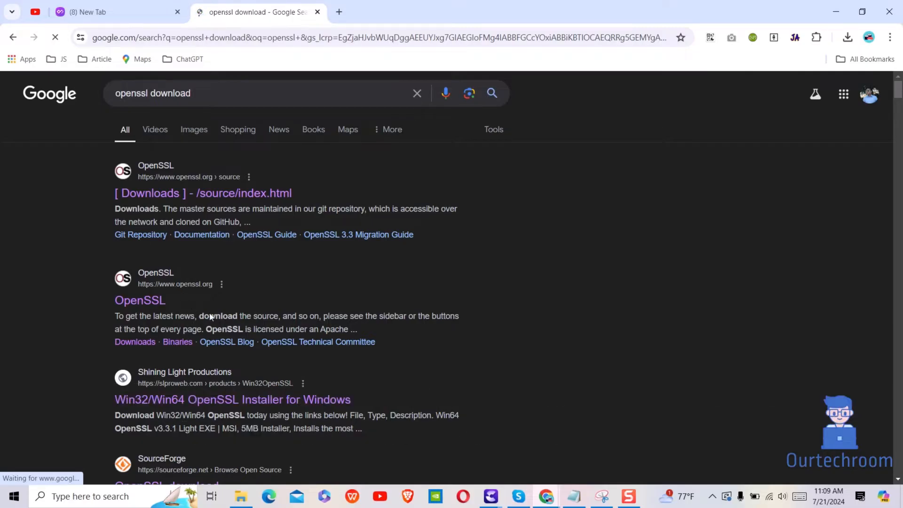
Step: Scroll the 'openssl download' results and open the 'Binaries - OpenSSLWiki' page
scroll(down, 3)
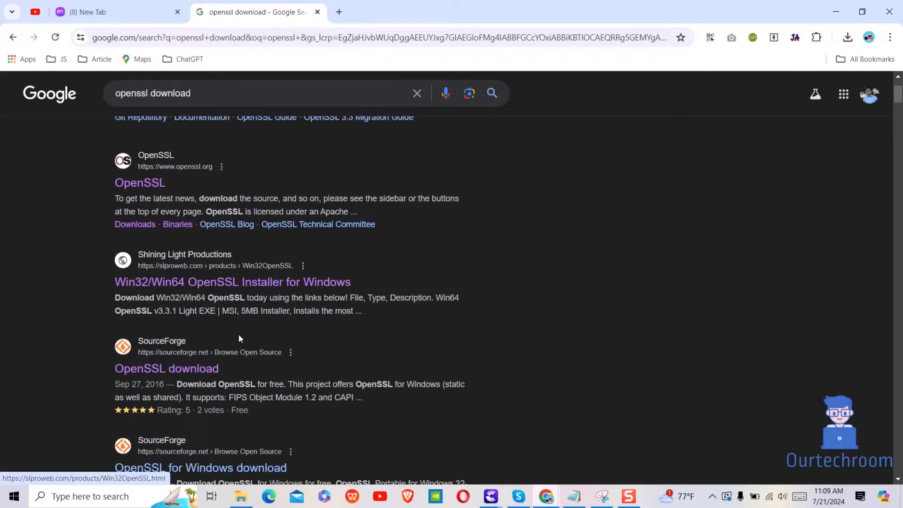
scroll(down, 3)
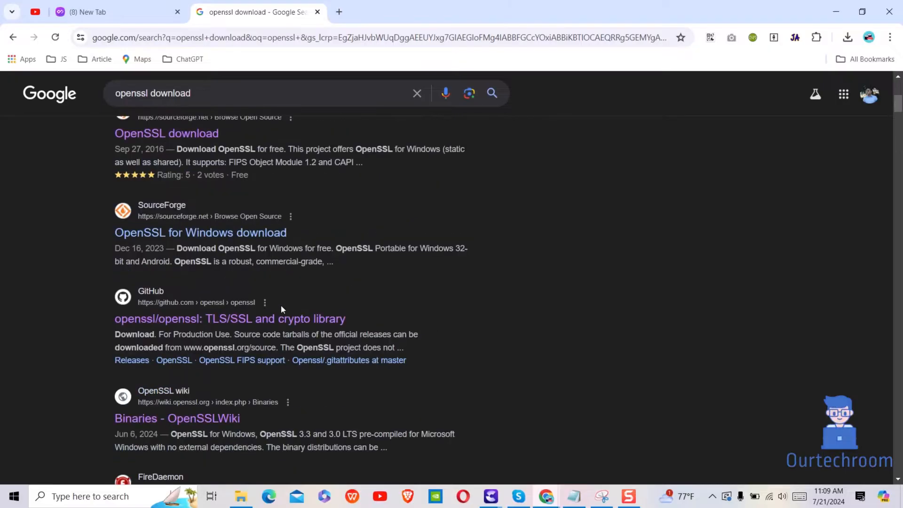
scroll(down, 3)
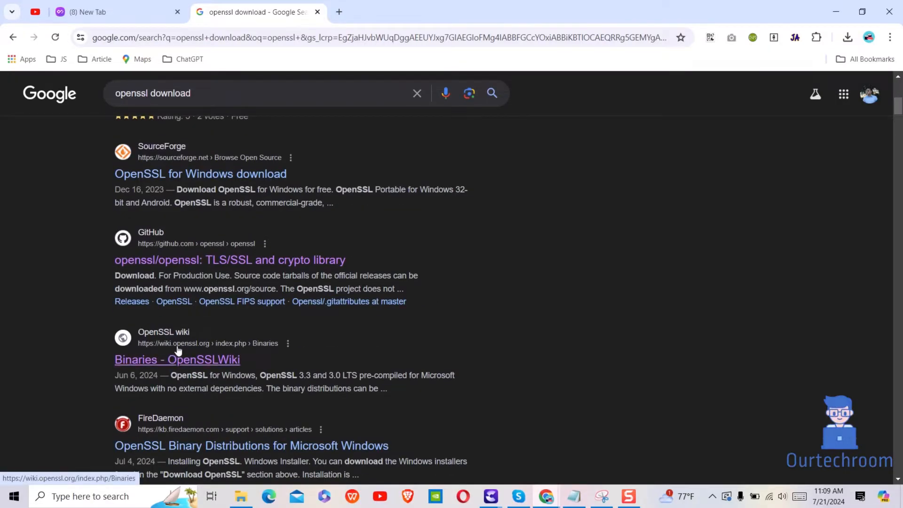
click(177, 360)
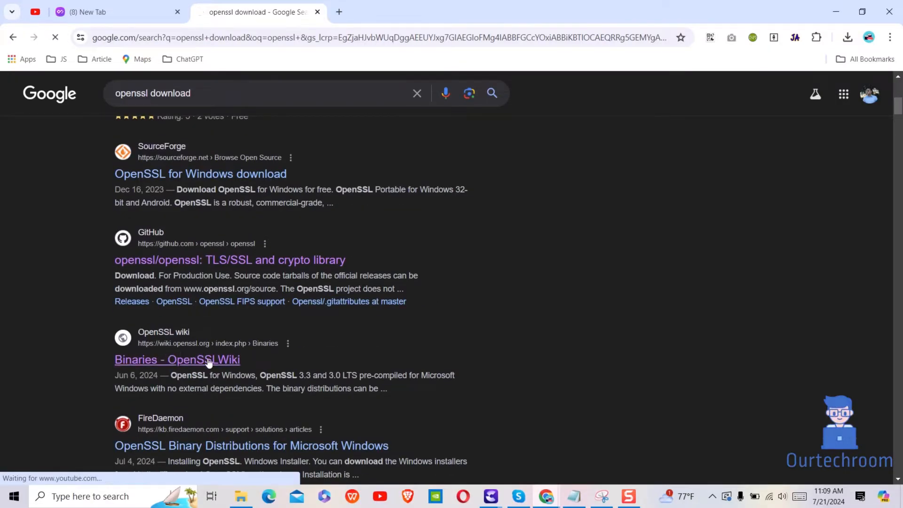
click(177, 359)
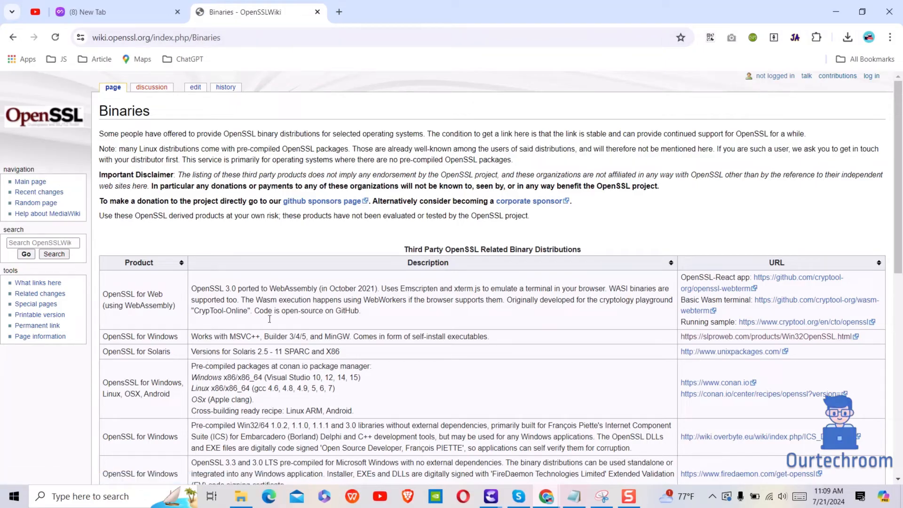
double_click(139, 336)
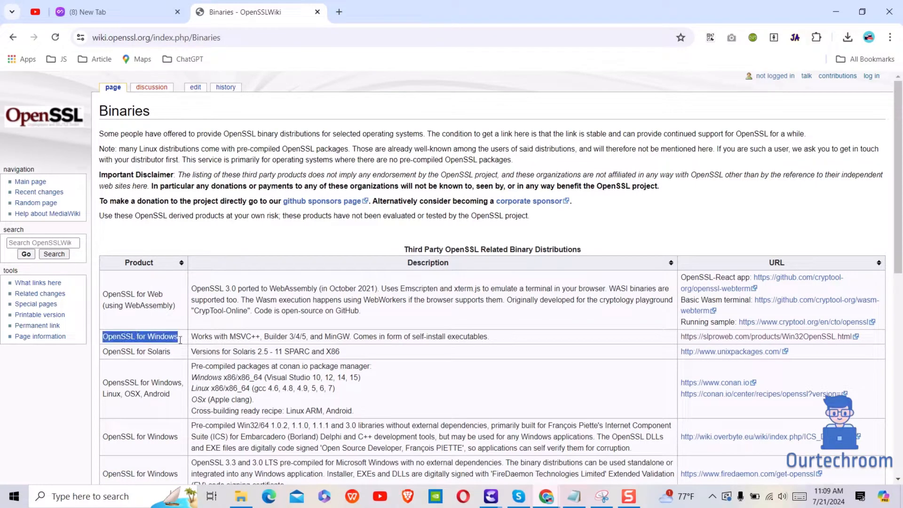
Step: Open the Shining Light Win32/Win64 OpenSSL site and scroll to the v3.3.1 download table
click(769, 336)
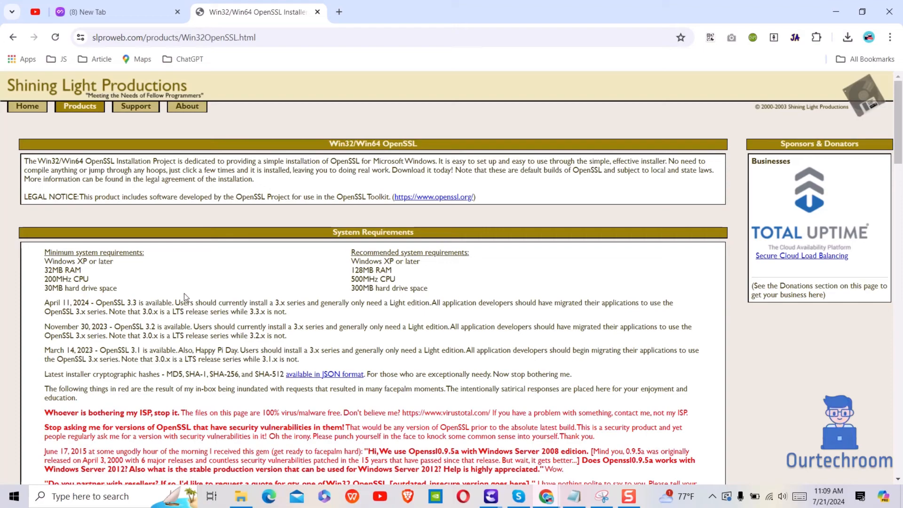
scroll(down, 3)
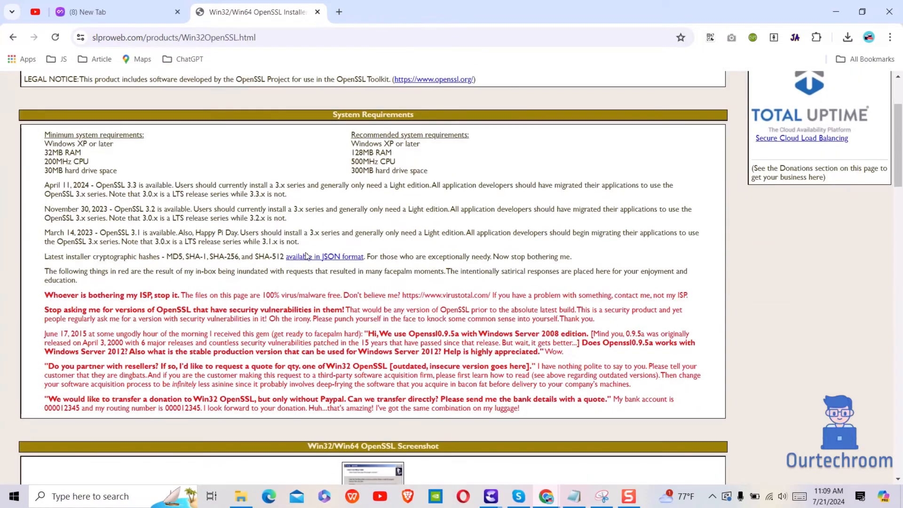
scroll(down, 3)
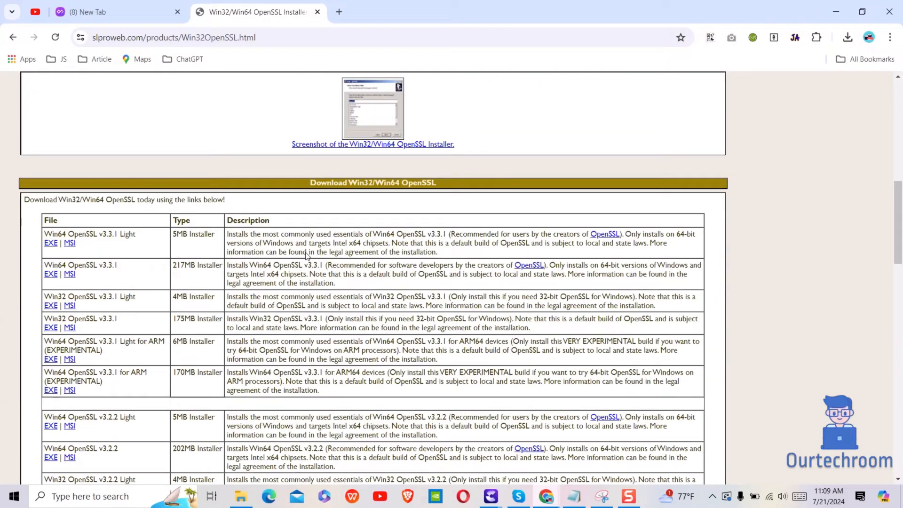
scroll(down, 3)
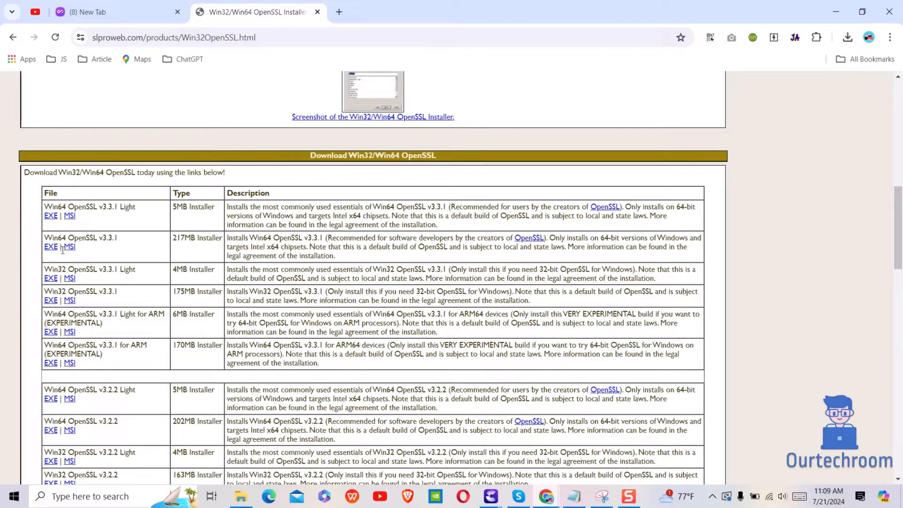
mouse_move(50, 246)
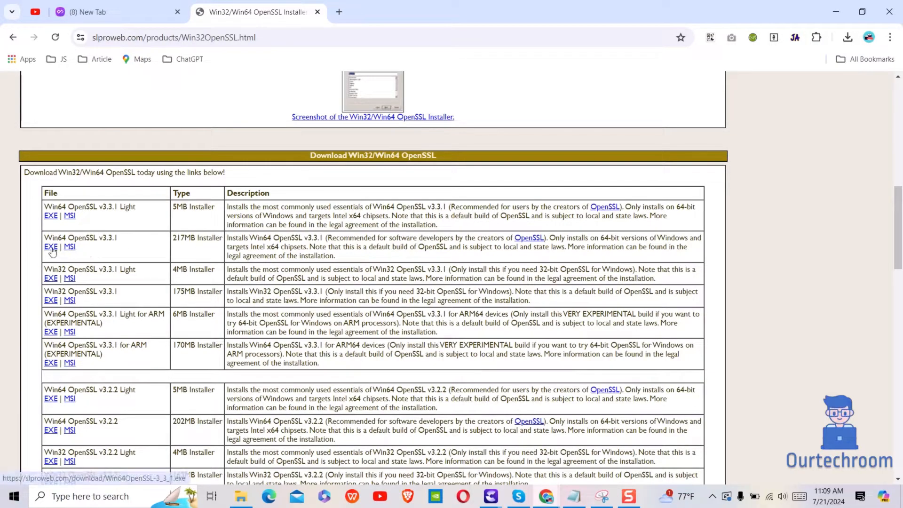
mouse_move(92, 374)
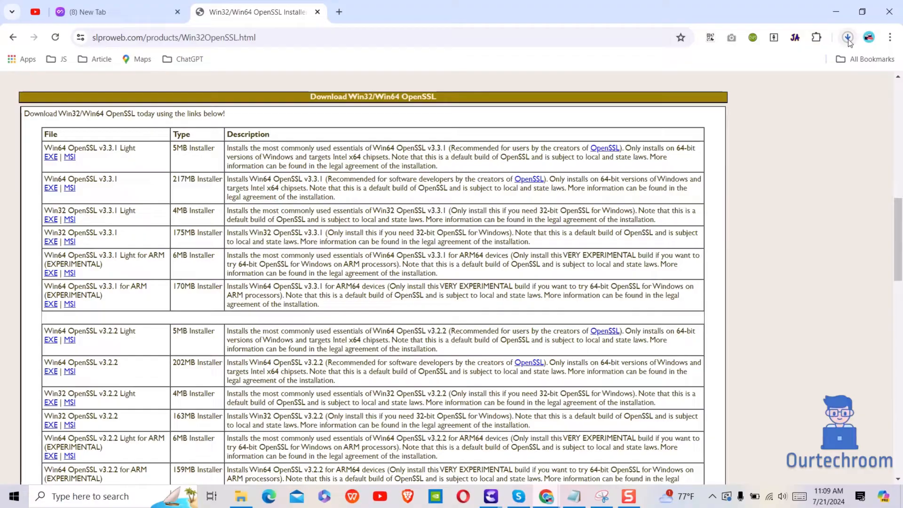
Step: Show Win64OpenSSL-3_3_1.exe from Chrome downloads in a maximized Downloads folder
click(847, 37)
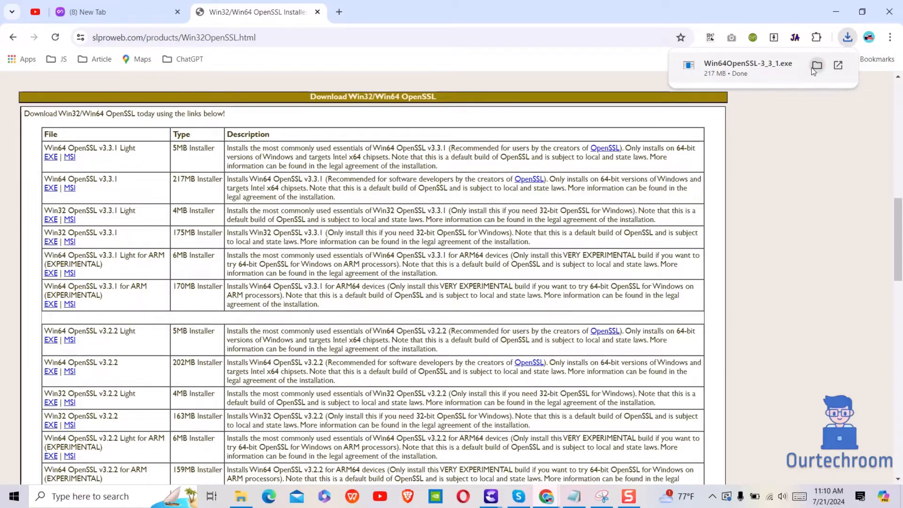
click(816, 64)
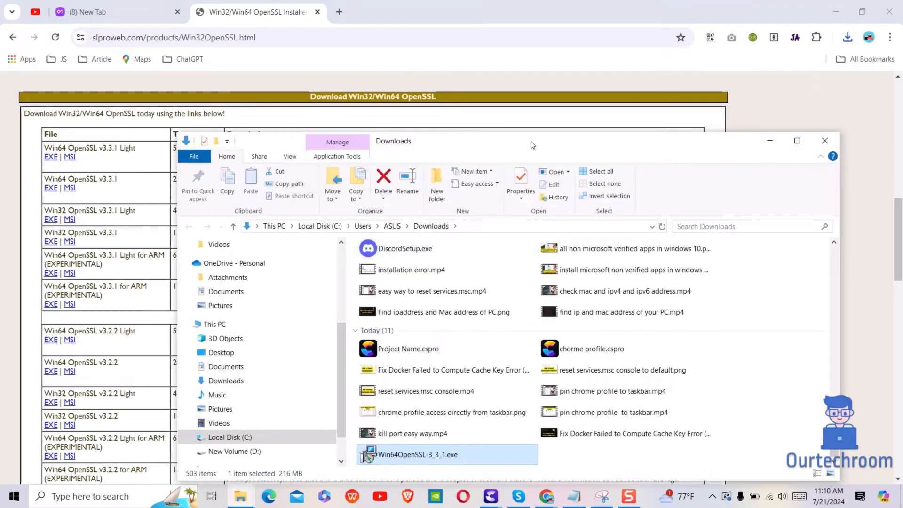
click(798, 140)
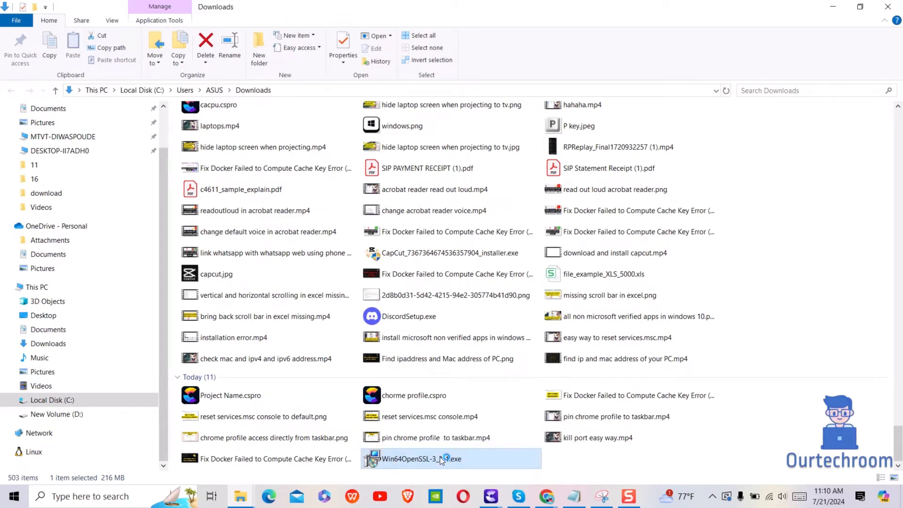
Step: Launch Win64OpenSSL-3_3_1.exe and accept the license agreement
double_click(422, 459)
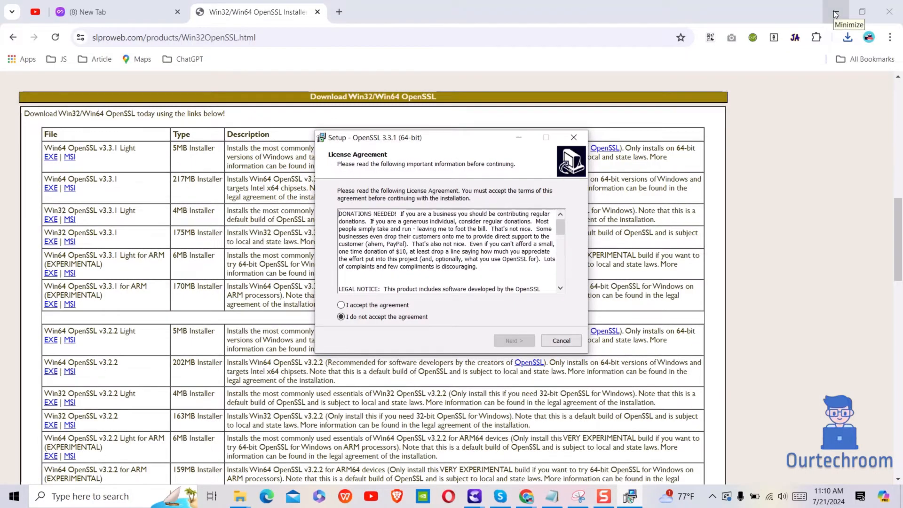
click(341, 305)
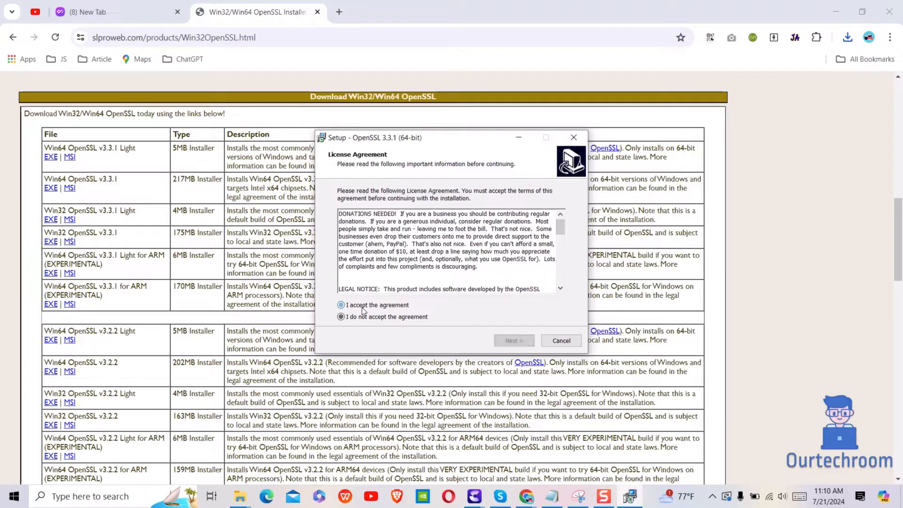
click(340, 305)
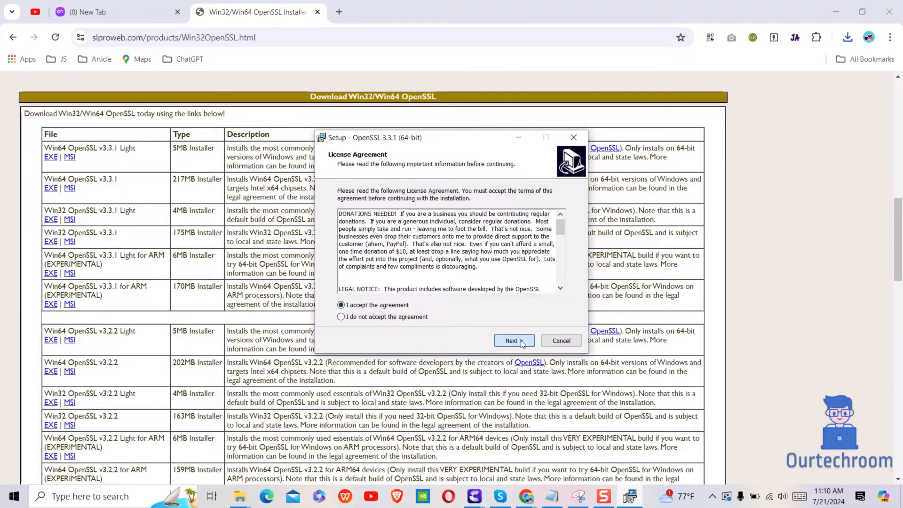
Step: Complete setup keeping the default shortcuts folder and DLL location, then finish
click(512, 340)
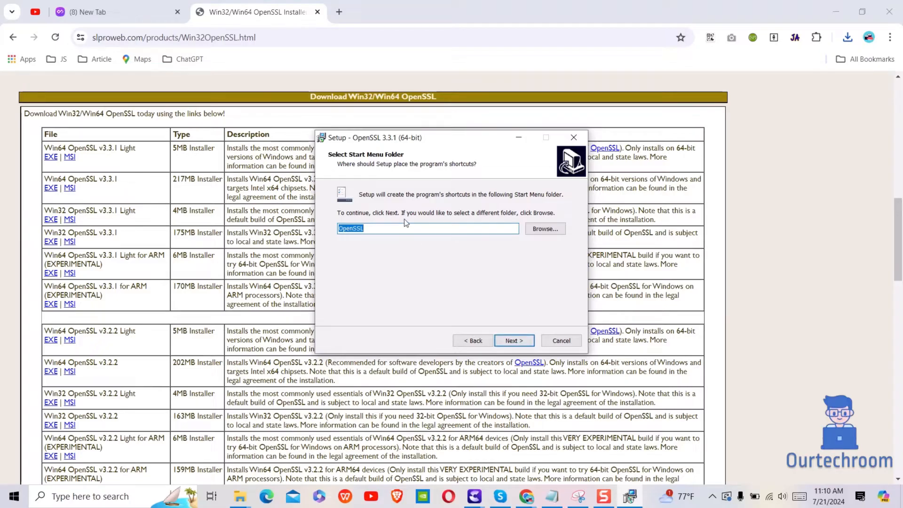
click(514, 341)
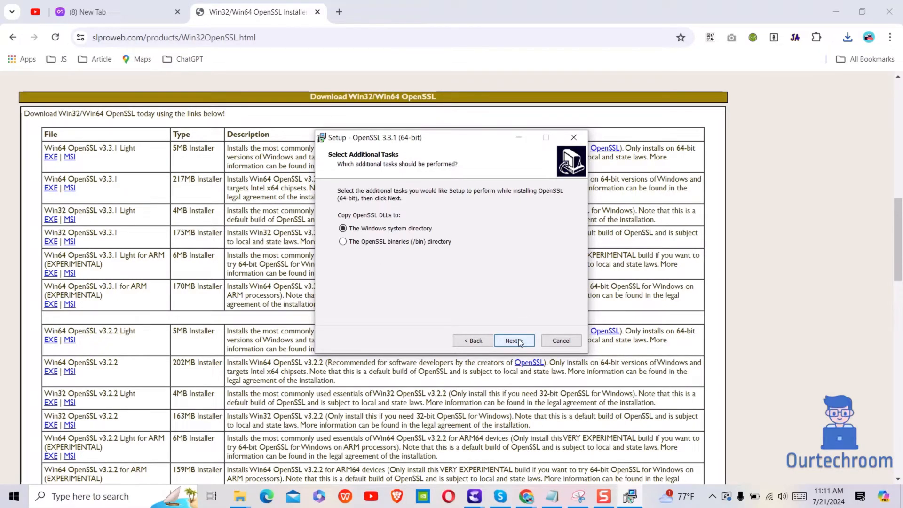
click(511, 341)
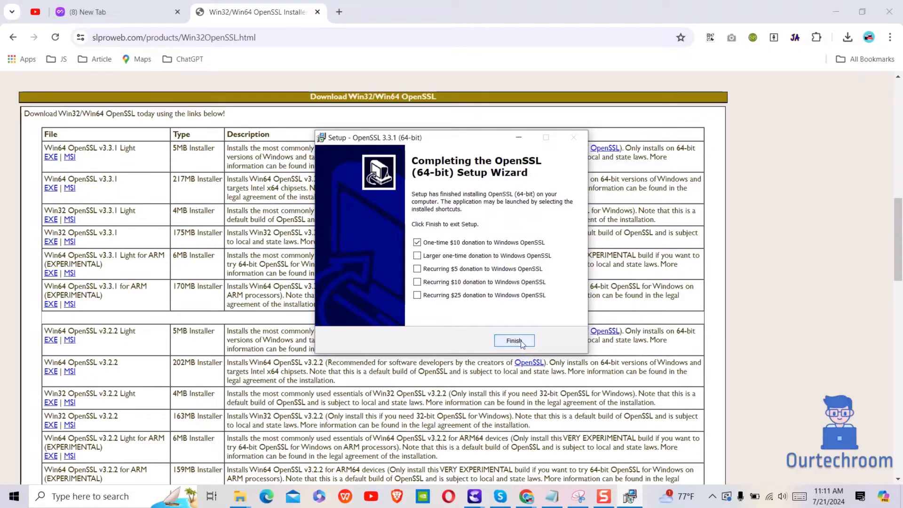
click(513, 340)
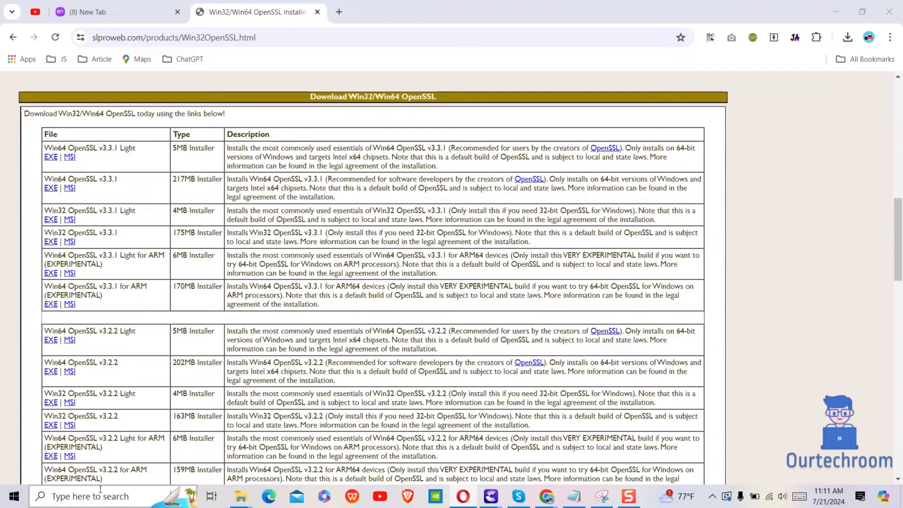
Step: Open Command Prompt via search and run 'openssl version', which isn't recognized
click(89, 496)
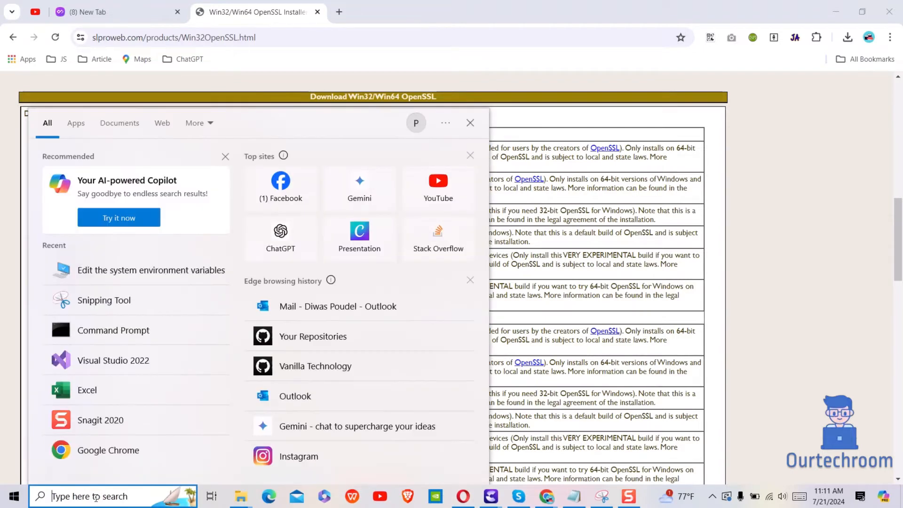
text(cmd)
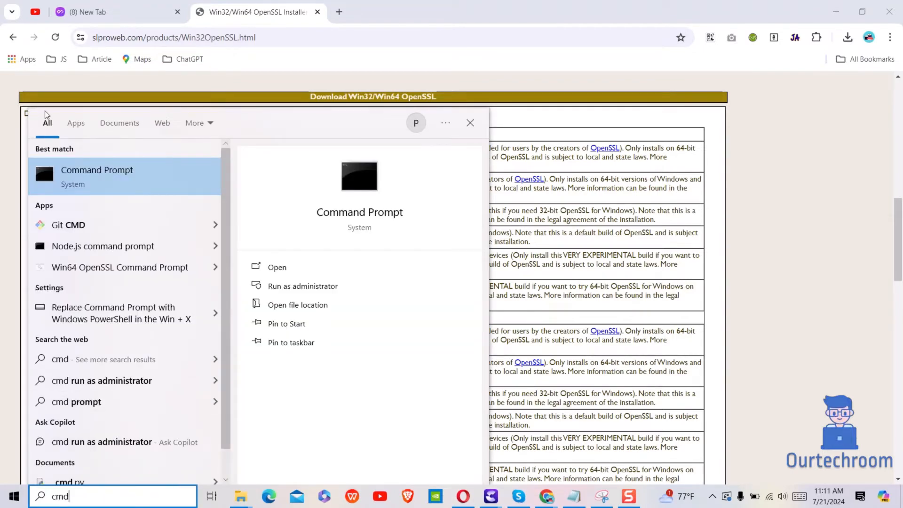
click(277, 267)
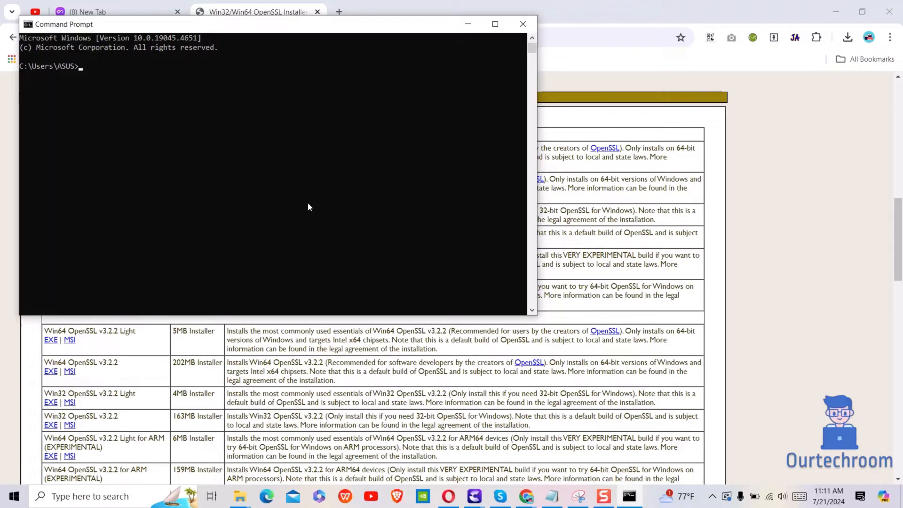
text(openssl version)
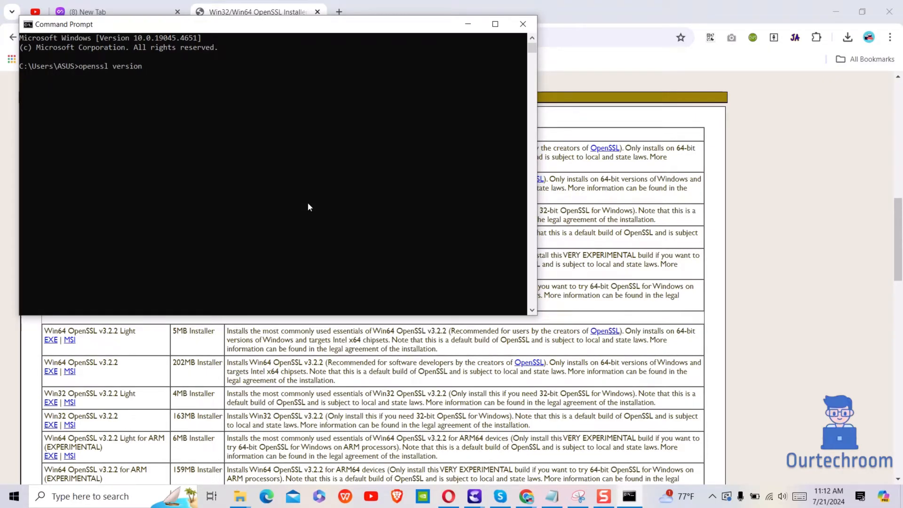
key(Return)
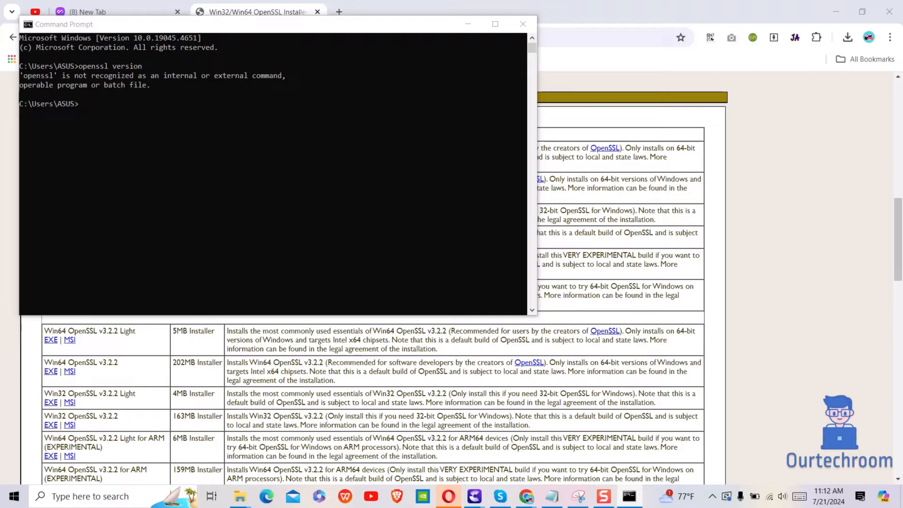
mouse_move(483, 54)
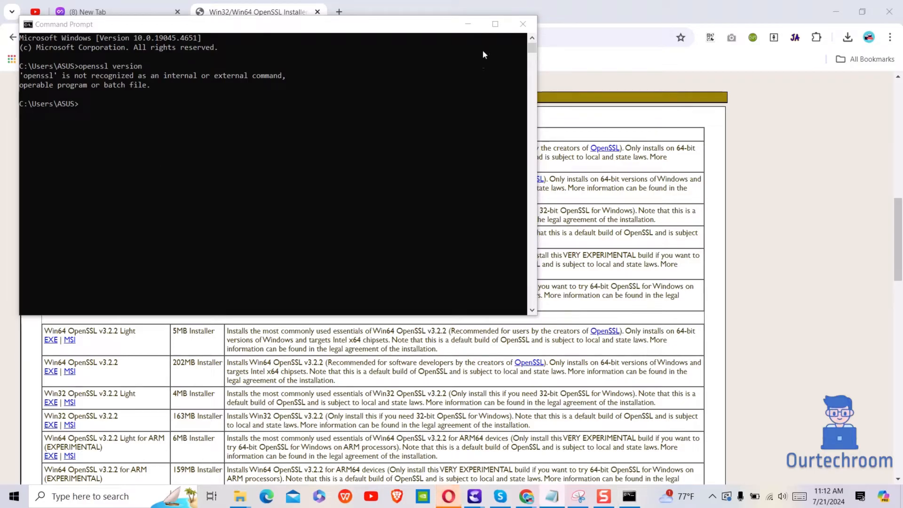
click(522, 24)
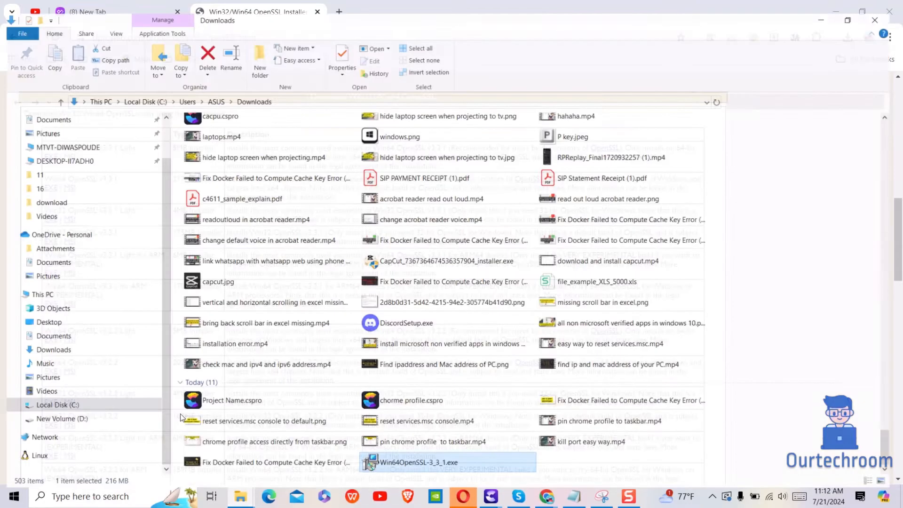
Step: Drill from Local Disk (C:) into Program Files, OpenSSL-Win64, then bin
click(42, 295)
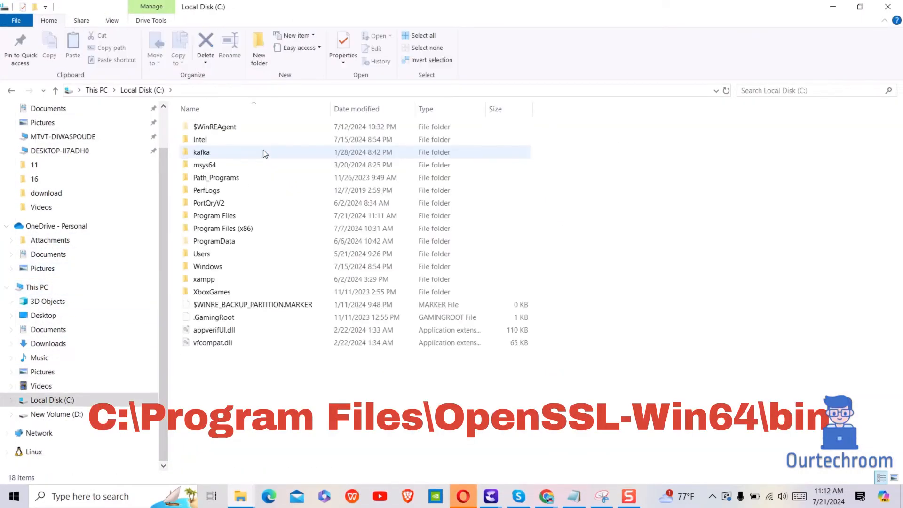
click(214, 216)
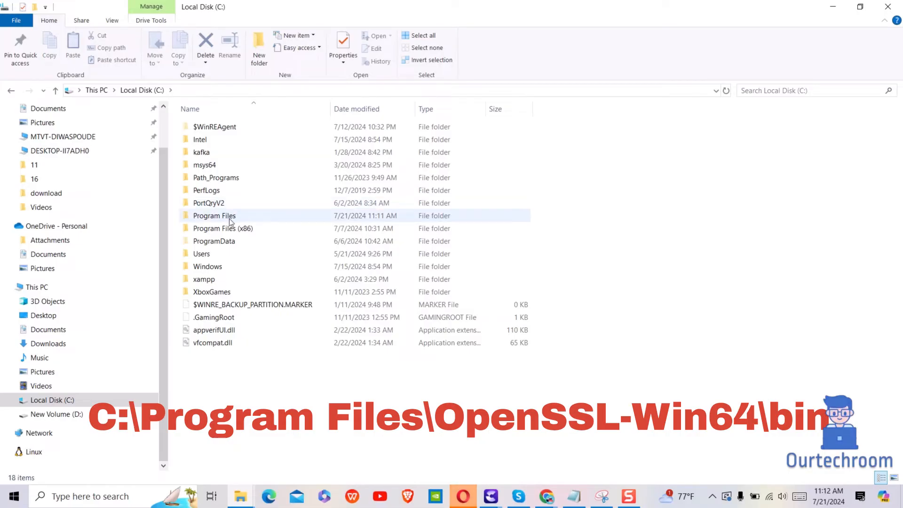
double_click(213, 215)
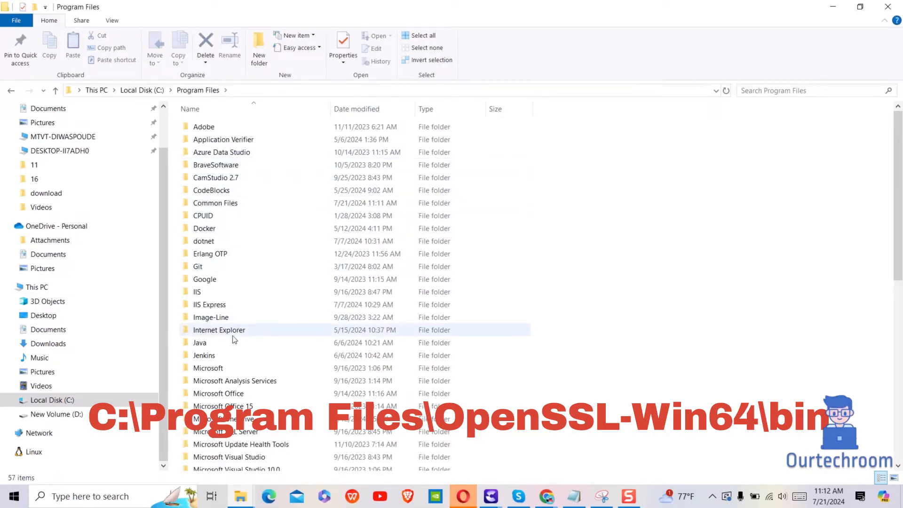
scroll(down, 3)
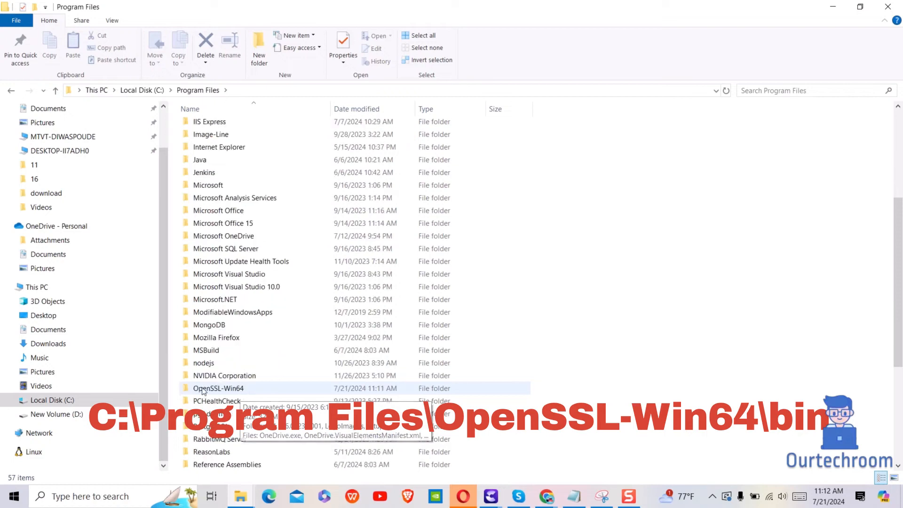
double_click(218, 388)
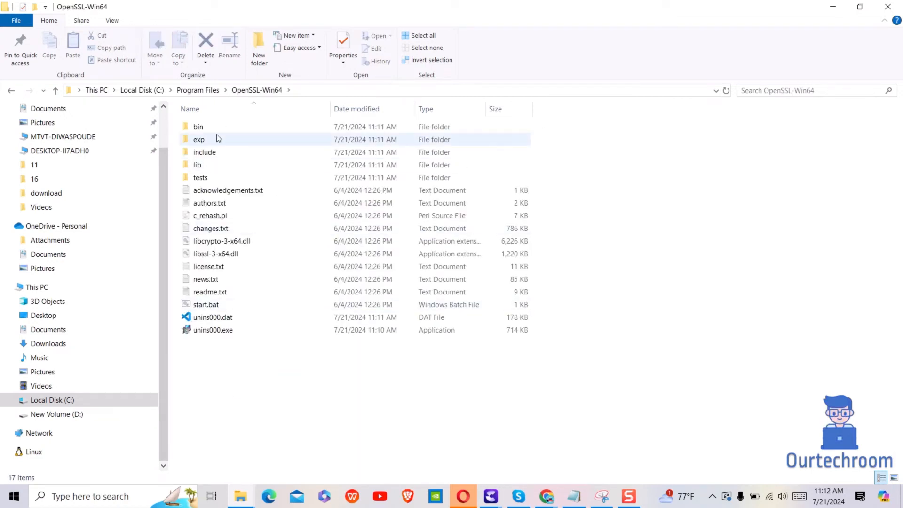
double_click(198, 127)
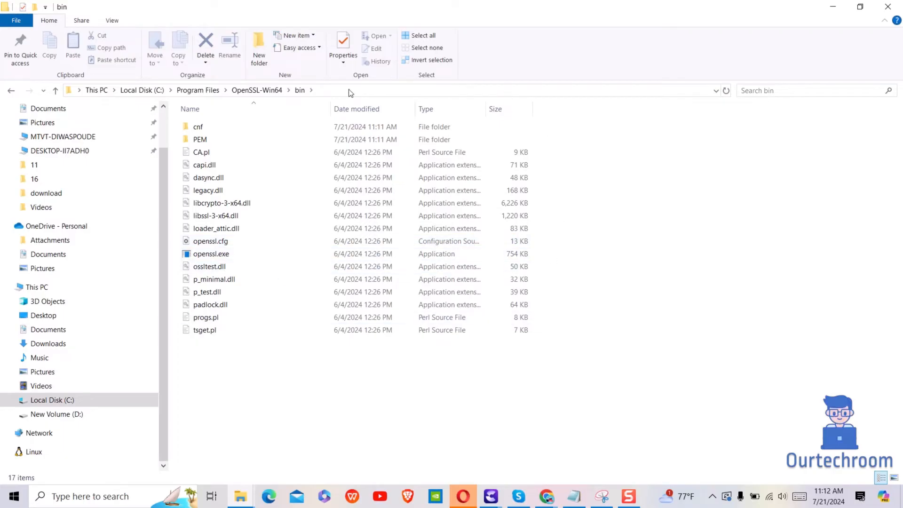
click(375, 90)
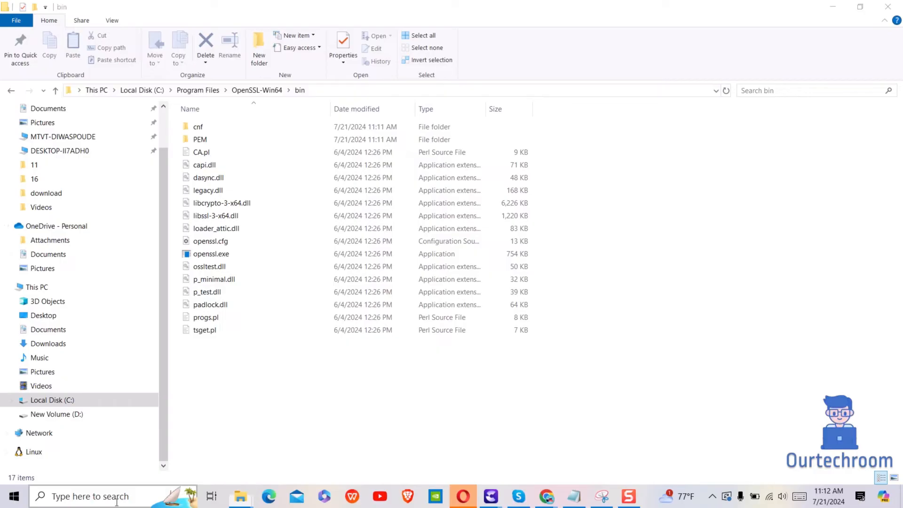
Step: Search 'environment', open the system environment variables settings, then Environment Variables
click(90, 496)
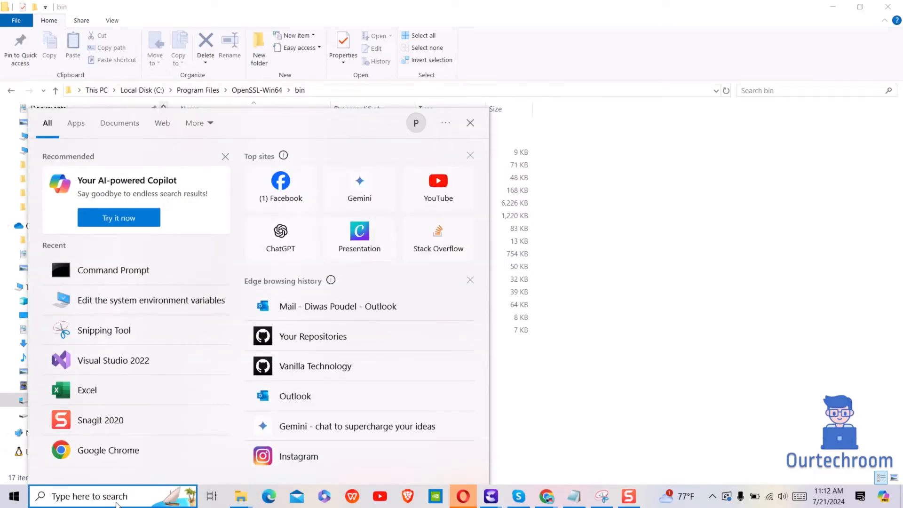
text(environ)
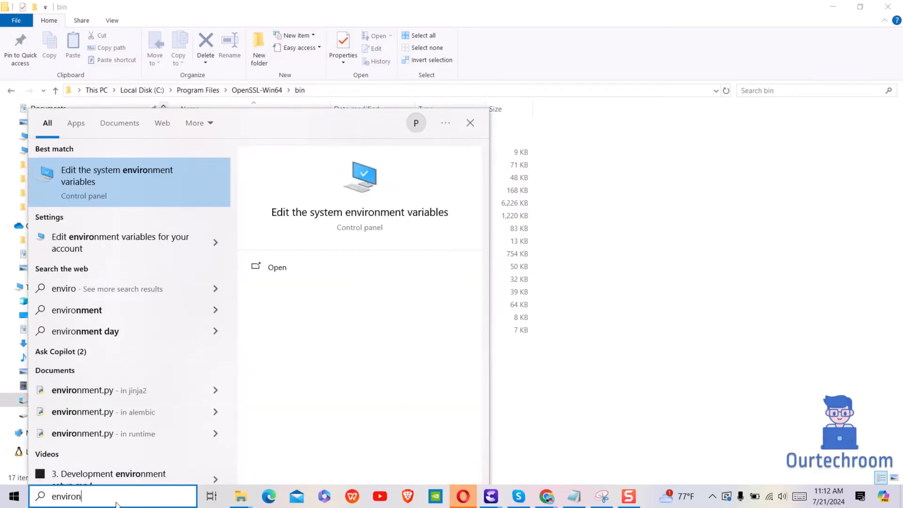
text(ment)
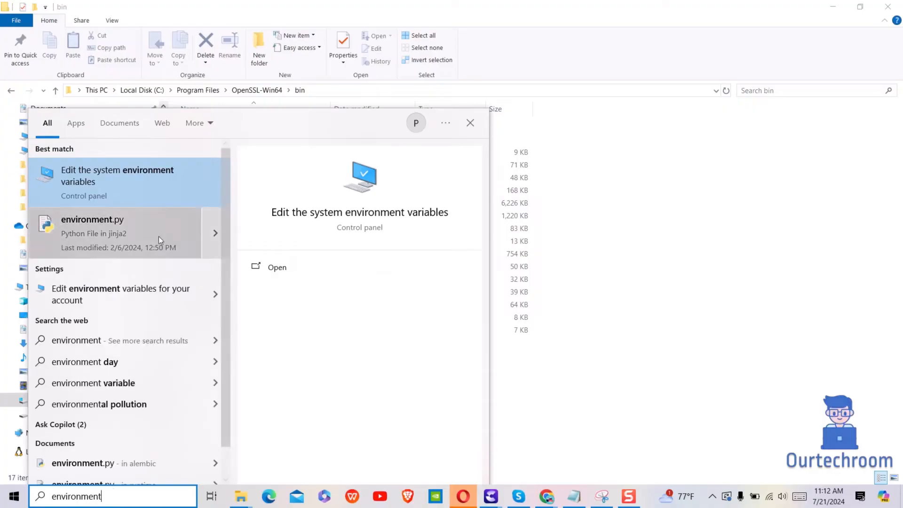
click(277, 267)
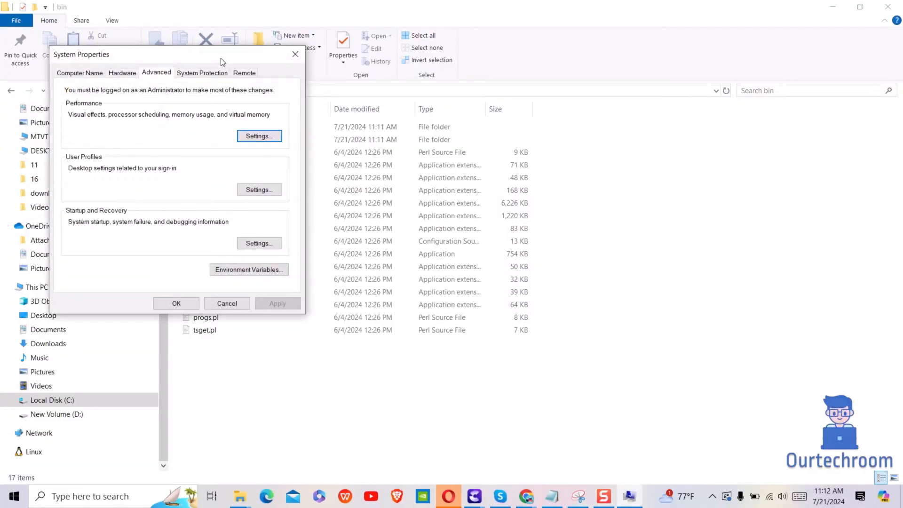
click(249, 270)
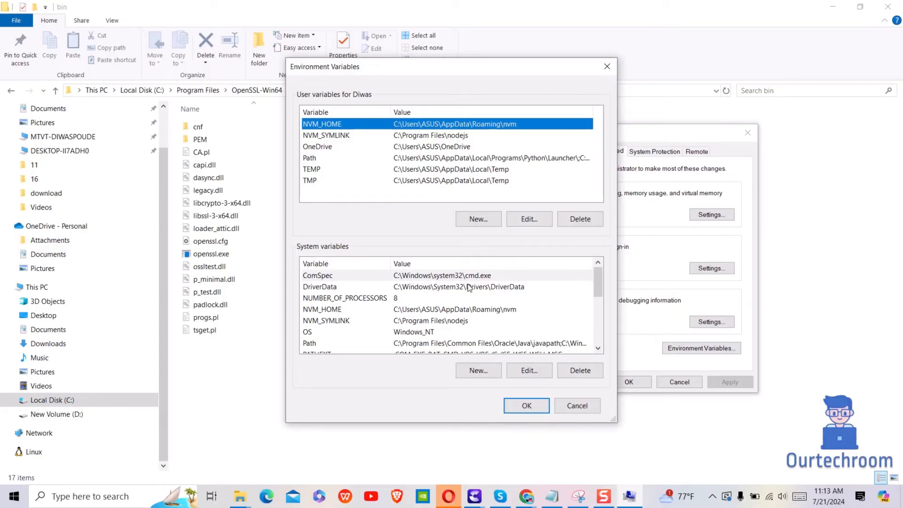
Step: Add C:\Program Files\OpenSSL-Win64\bin as a new user Path entry and OK all dialogs
click(529, 219)
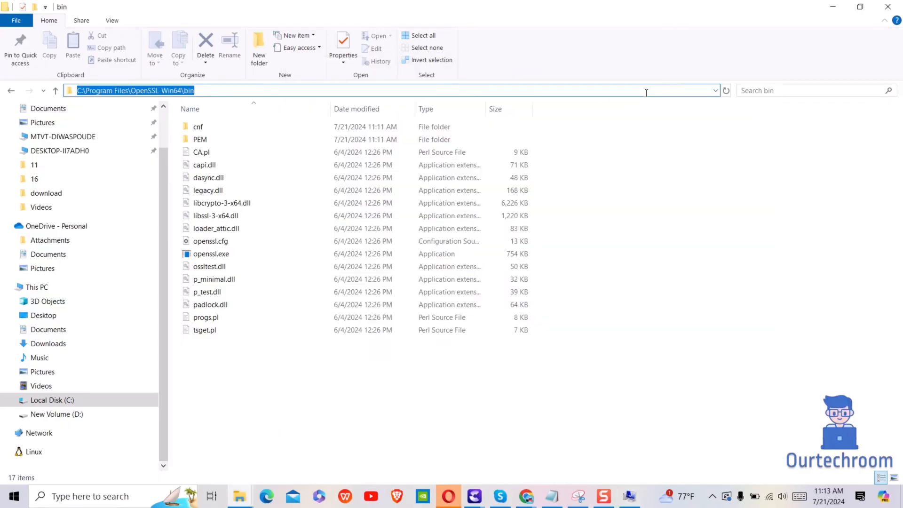
mouse_move(571, 433)
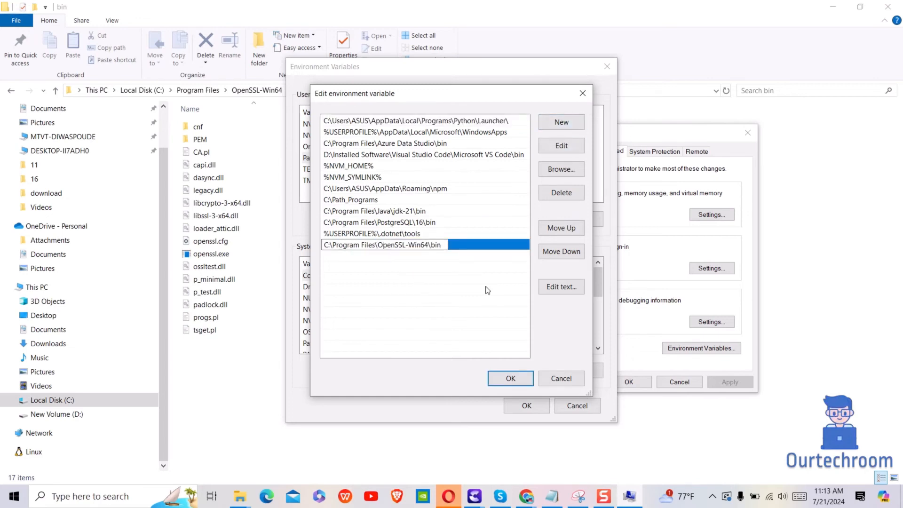
click(509, 379)
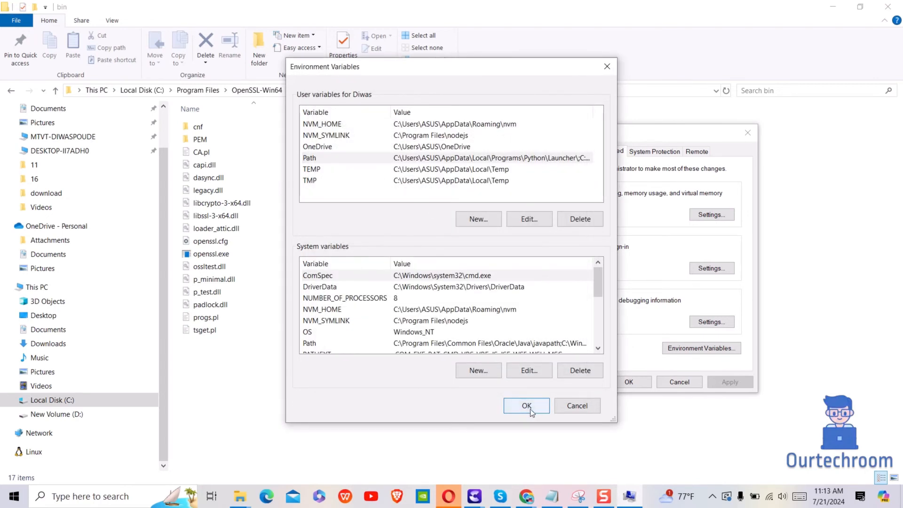
click(526, 406)
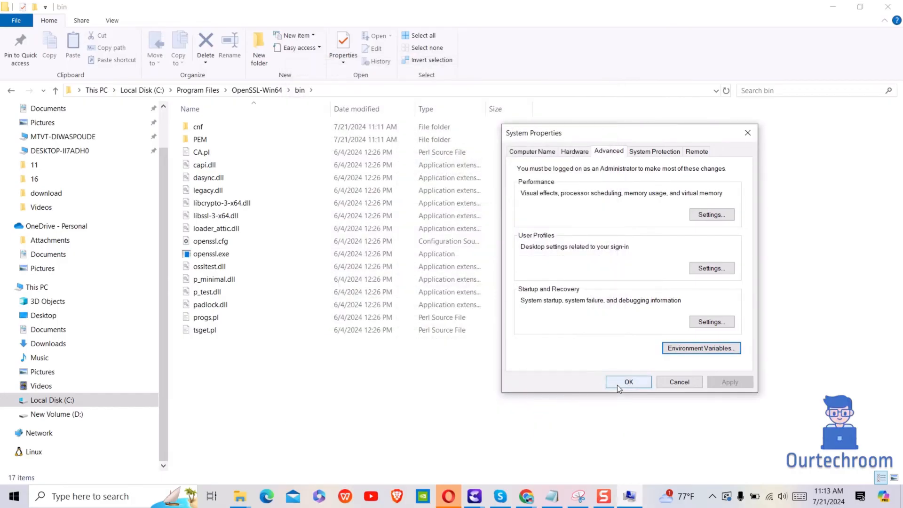
click(628, 382)
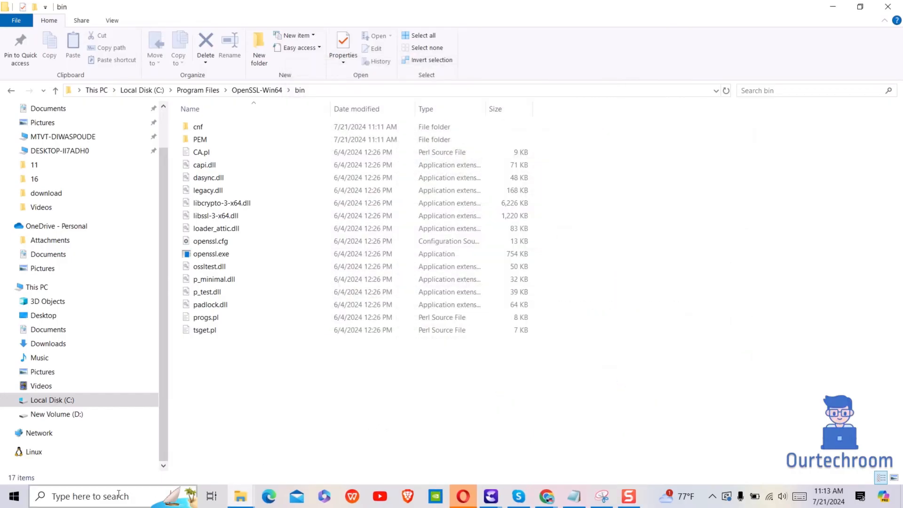
Step: Launch a new Command Prompt from a 'cmd' search and enter 'openssl' at the prompt
text(cmd)
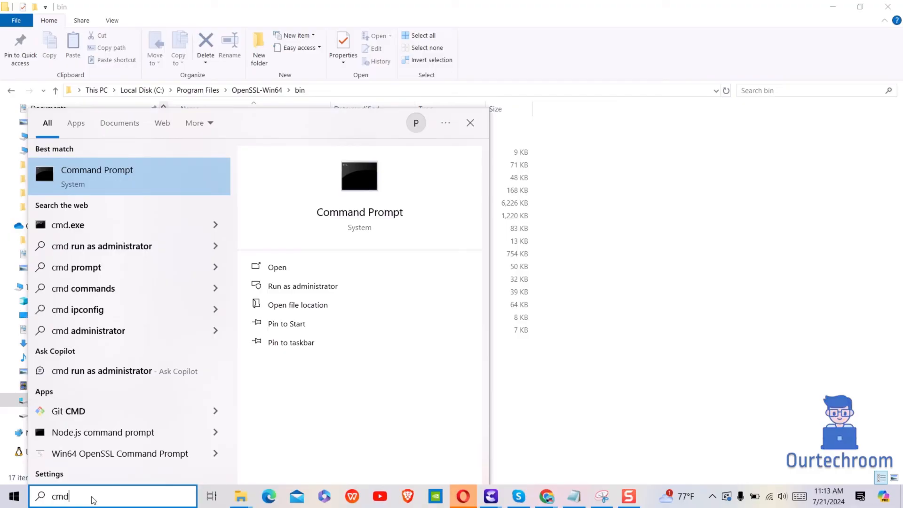
click(277, 267)
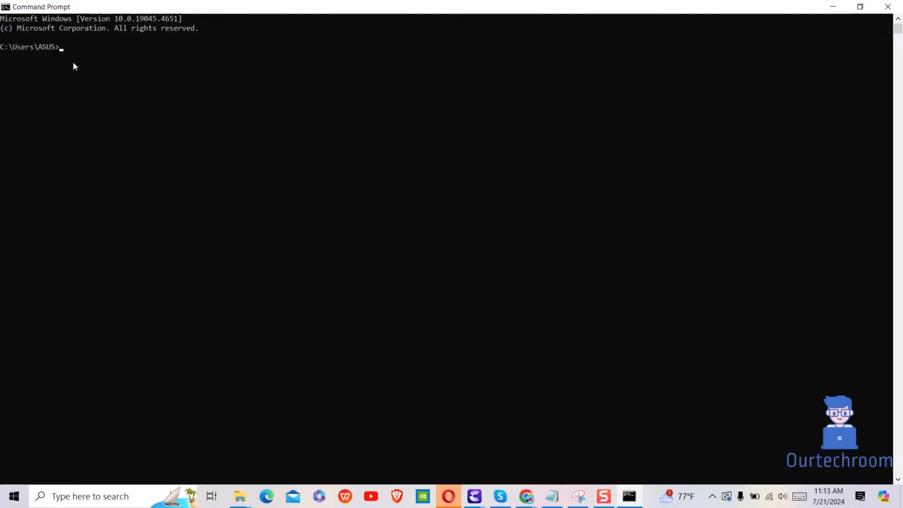
text(openssl)
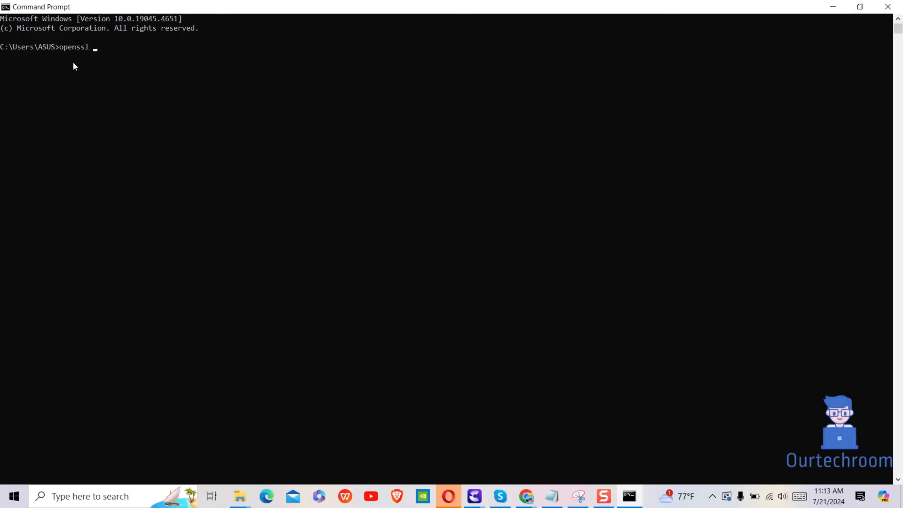